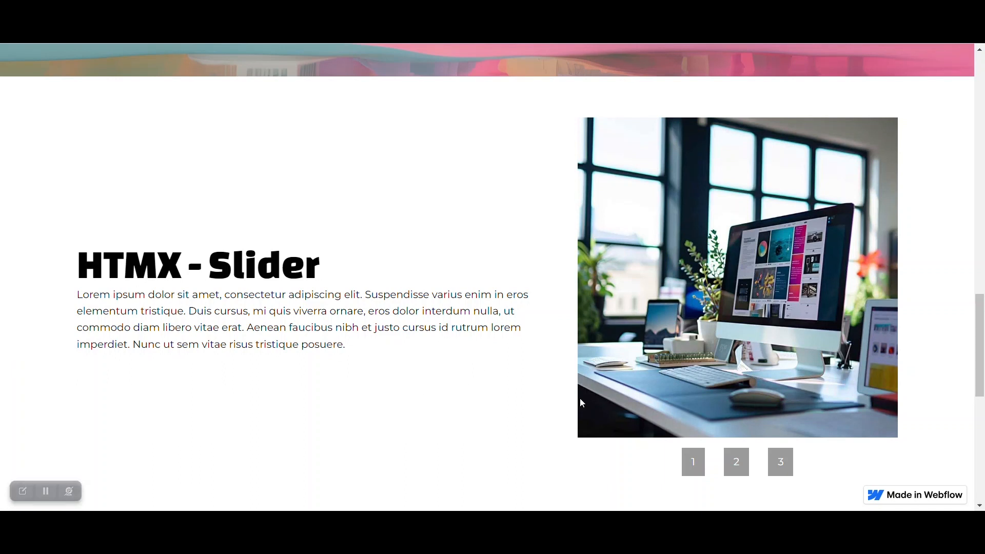
{"action": "mouse_move", "coordinate": [842, 294]}
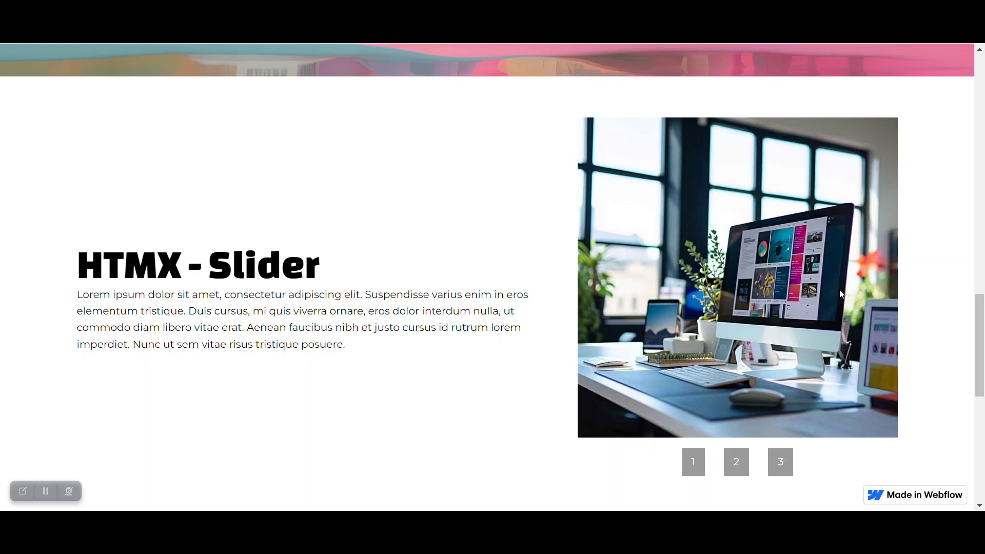
{"action": "mouse_move", "coordinate": [927, 266]}
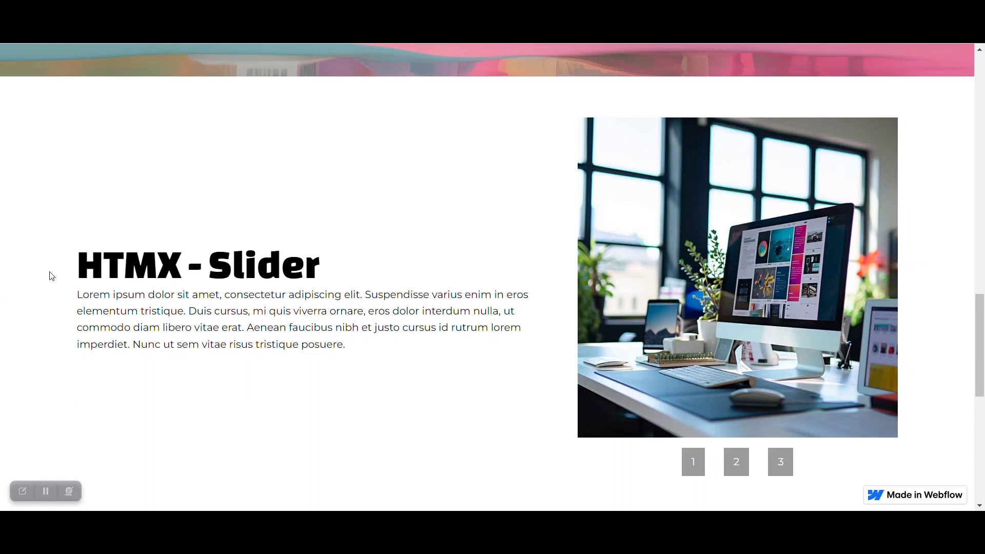
{"action": "mouse_move", "coordinate": [162, 266]}
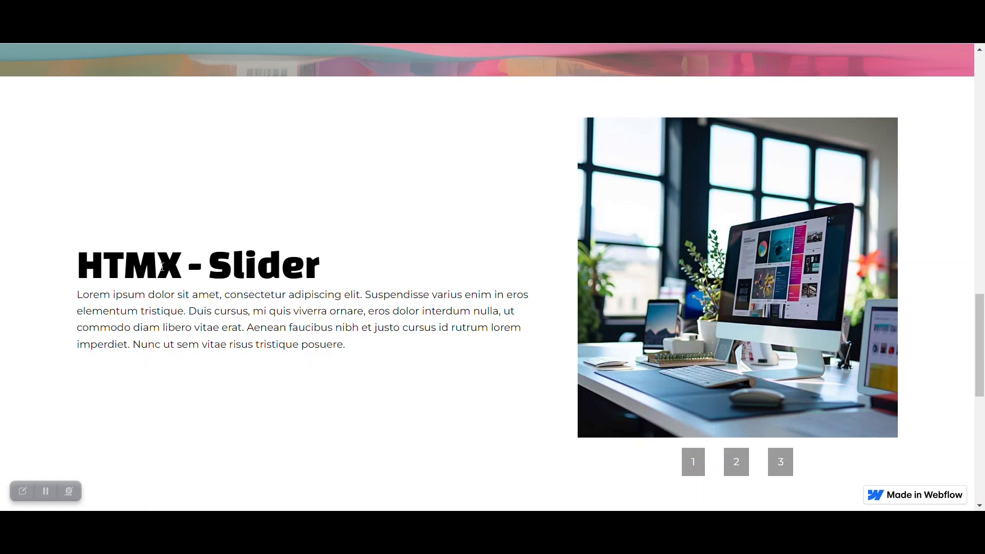
{"action": "mouse_move", "coordinate": [171, 275]}
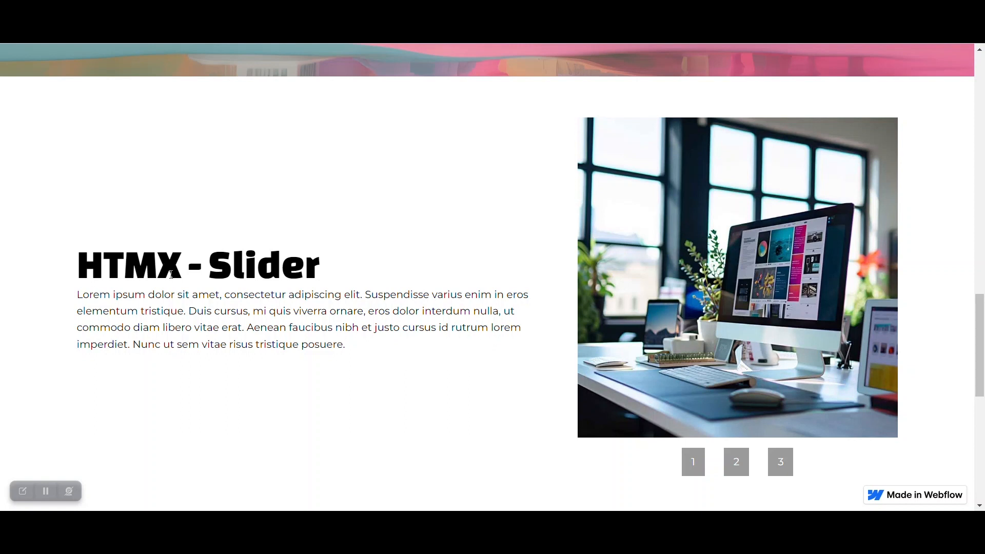
{"action": "mouse_move", "coordinate": [170, 276]}
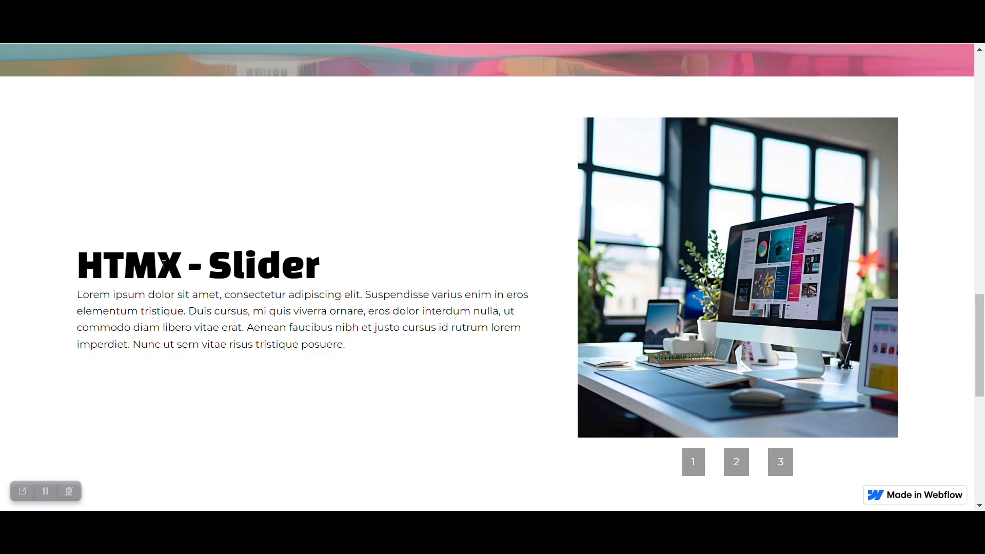
{"action": "mouse_move", "coordinate": [427, 376]}
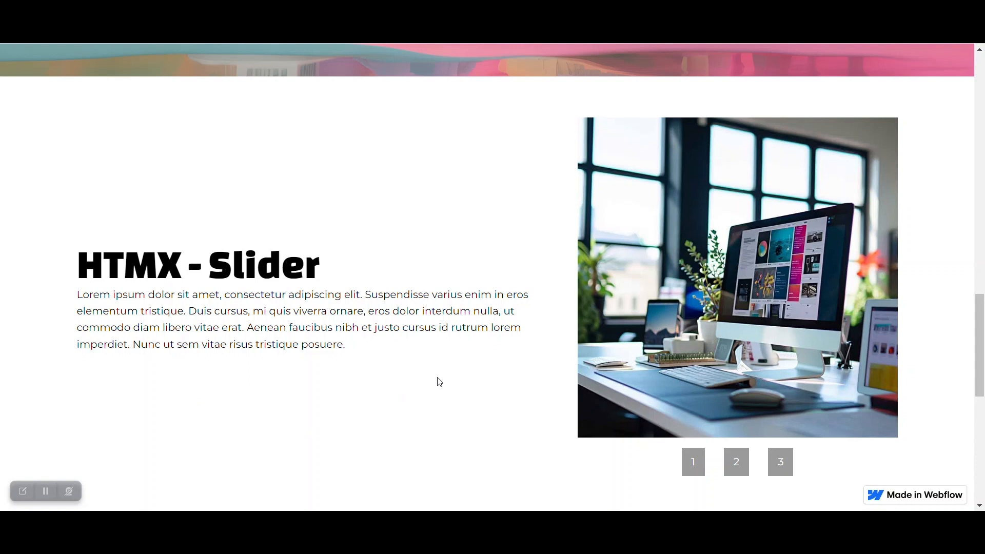
{"action": "mouse_move", "coordinate": [534, 230]}
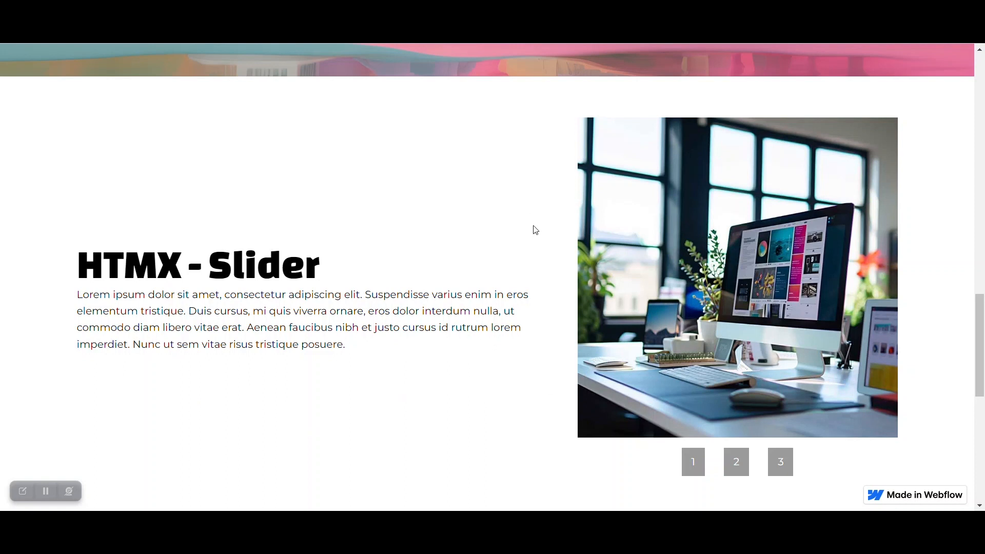
{"action": "mouse_move", "coordinate": [299, 269]}
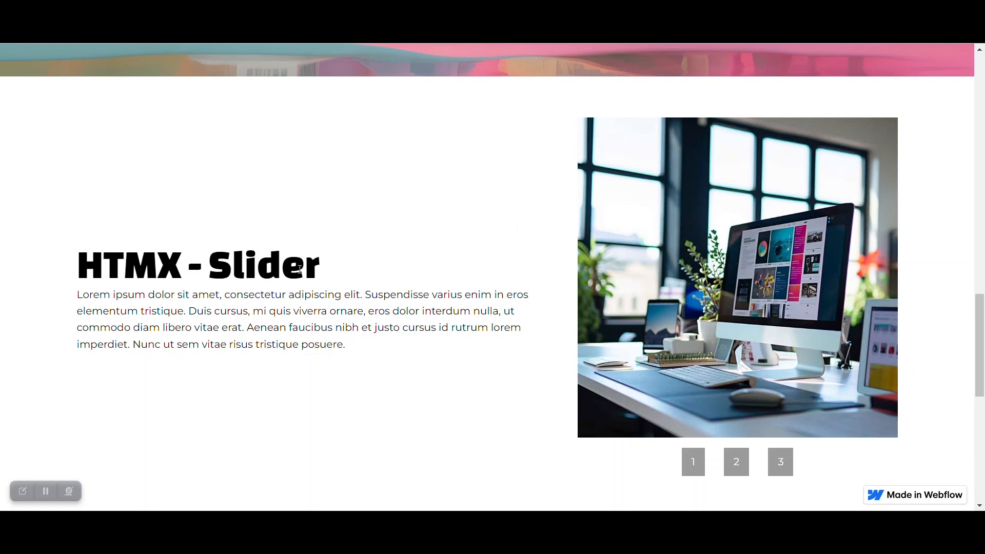
{"action": "mouse_move", "coordinate": [388, 272]}
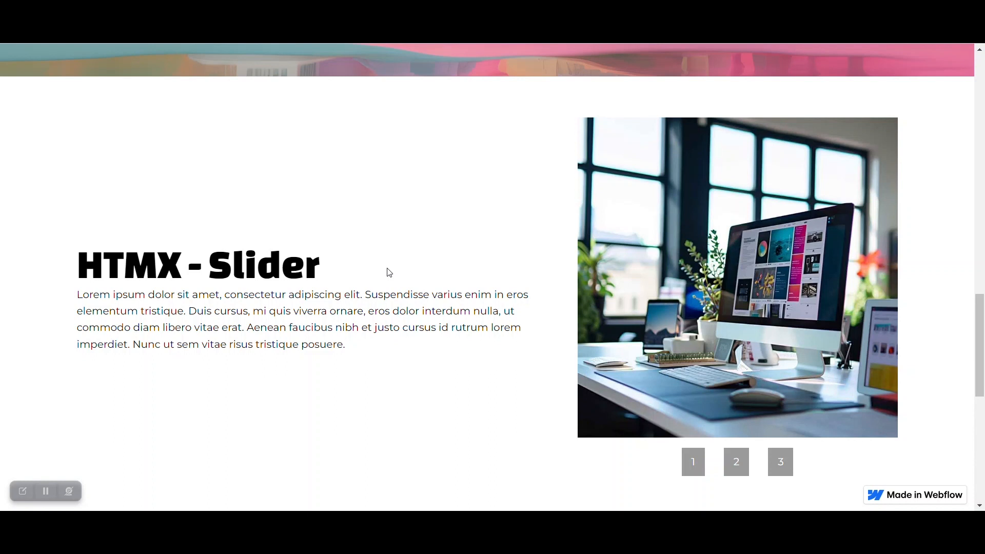
{"action": "mouse_move", "coordinate": [413, 228]}
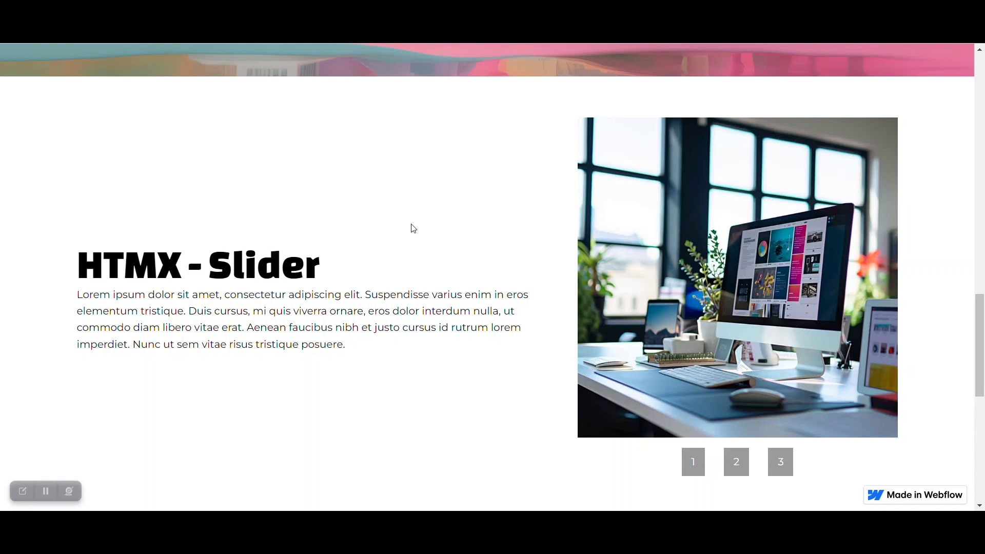
{"action": "mouse_move", "coordinate": [476, 361]}
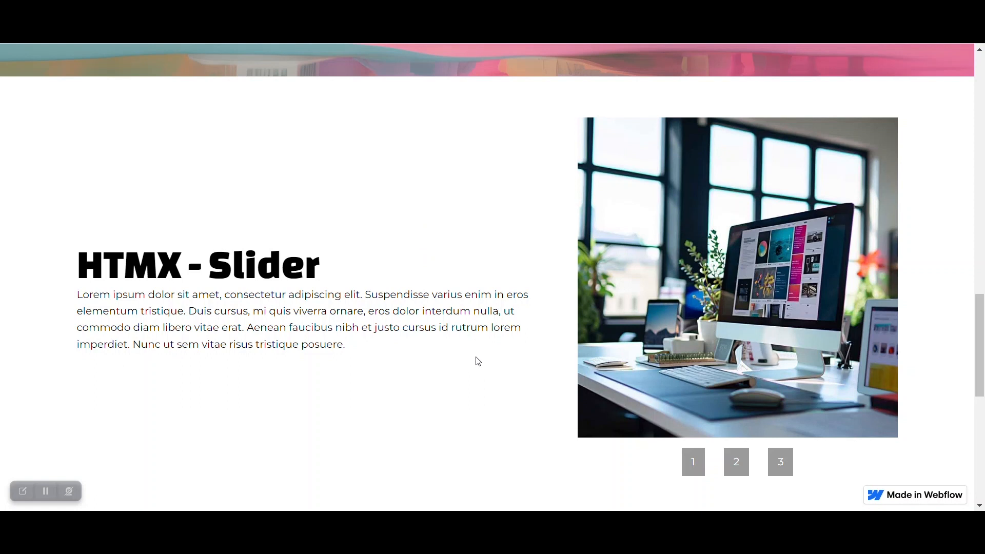
{"action": "mouse_move", "coordinate": [488, 370]}
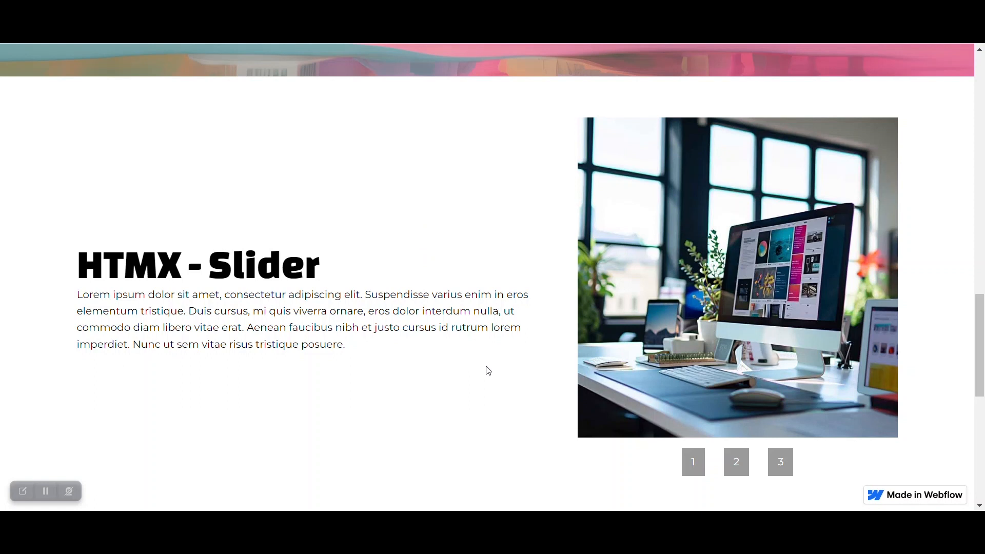
{"action": "mouse_move", "coordinate": [512, 394]}
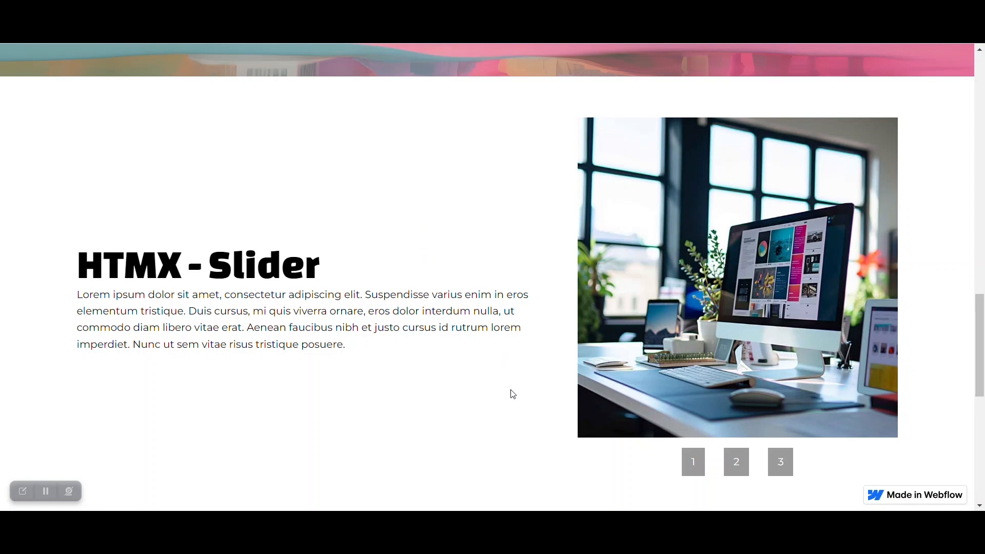
{"action": "mouse_move", "coordinate": [825, 460]}
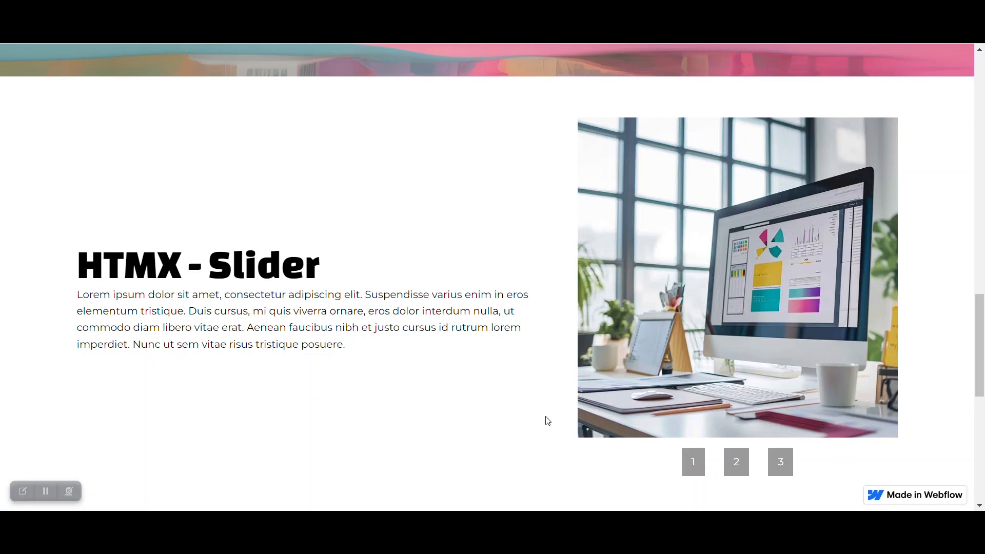
{"action": "mouse_move", "coordinate": [531, 424]}
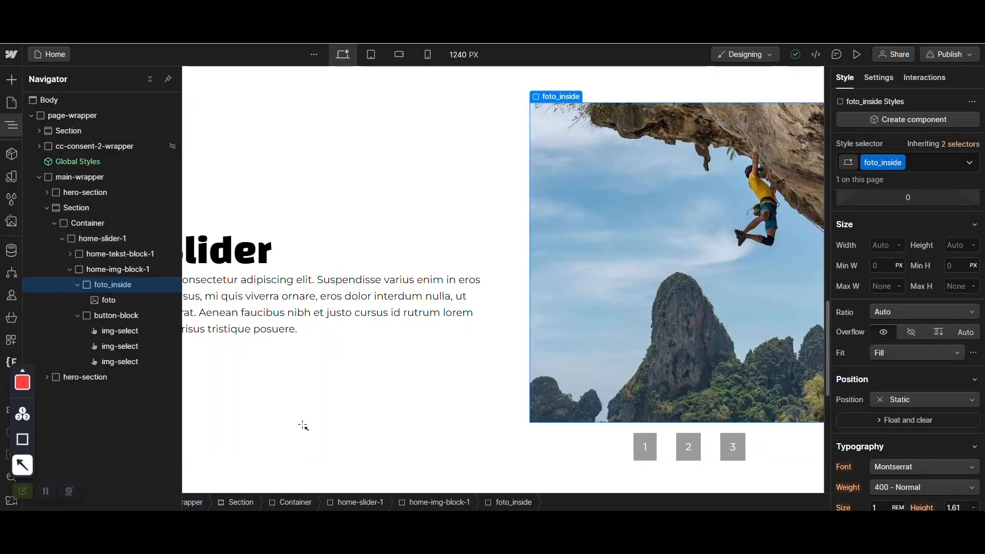
{"action": "mouse_move", "coordinate": [430, 352]}
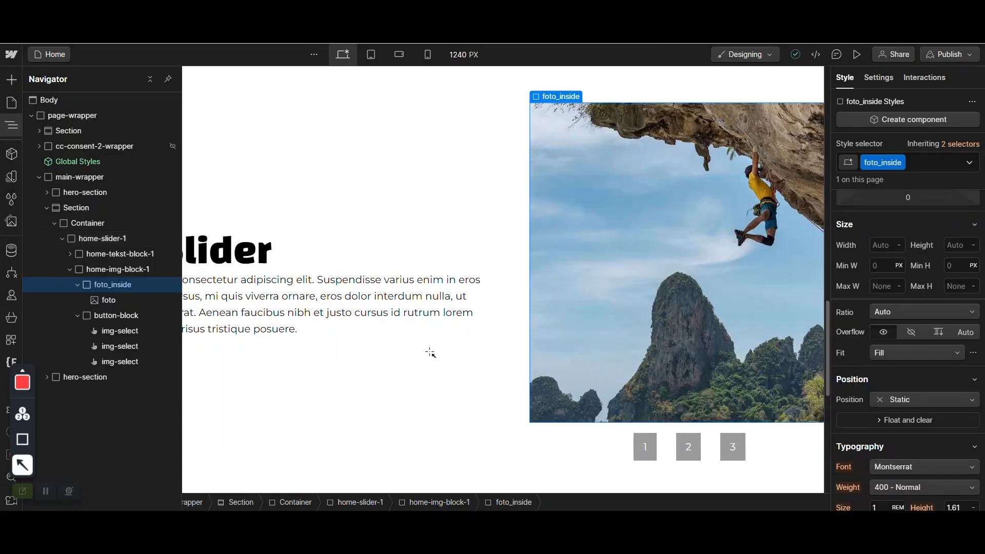
{"action": "mouse_move", "coordinate": [454, 380]}
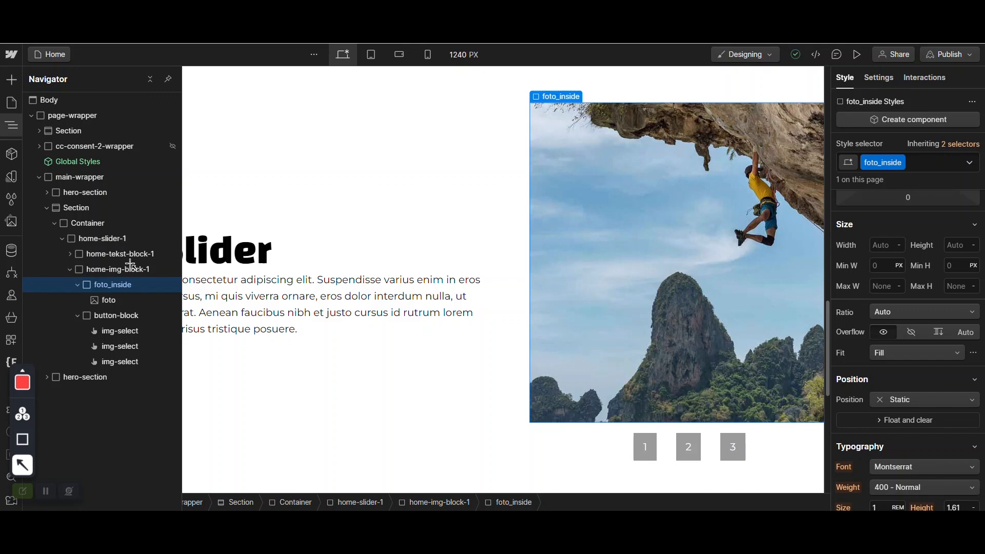
{"action": "mouse_move", "coordinate": [140, 261]}
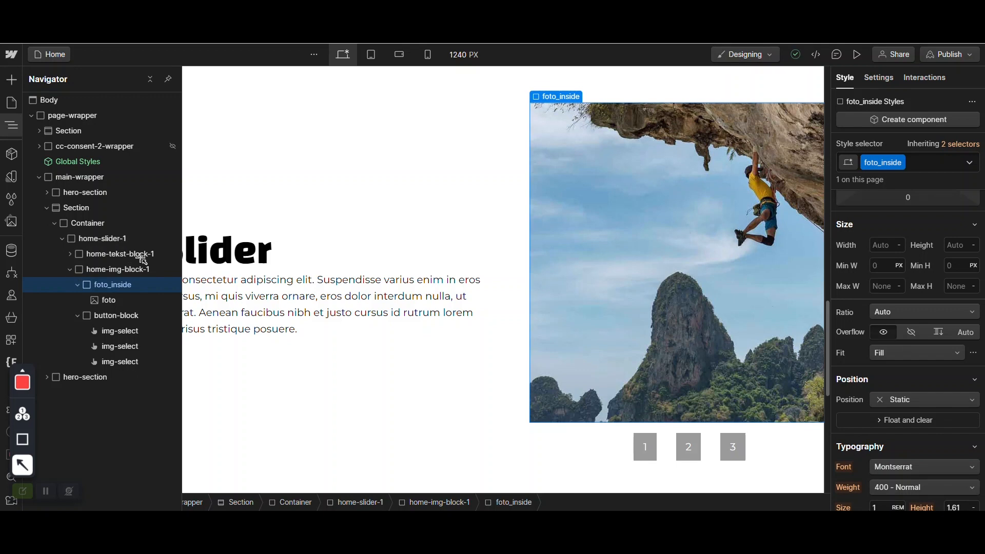
{"action": "mouse_move", "coordinate": [151, 263]}
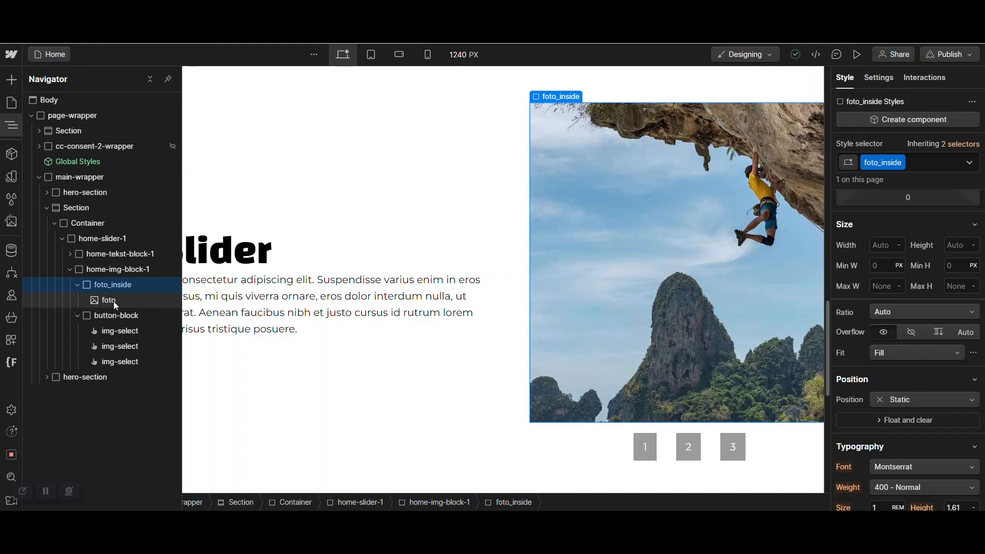
- Check the foto_inside div's settings and styles, then select the foto image inside it
{"action": "left_click", "coordinate": [114, 285]}
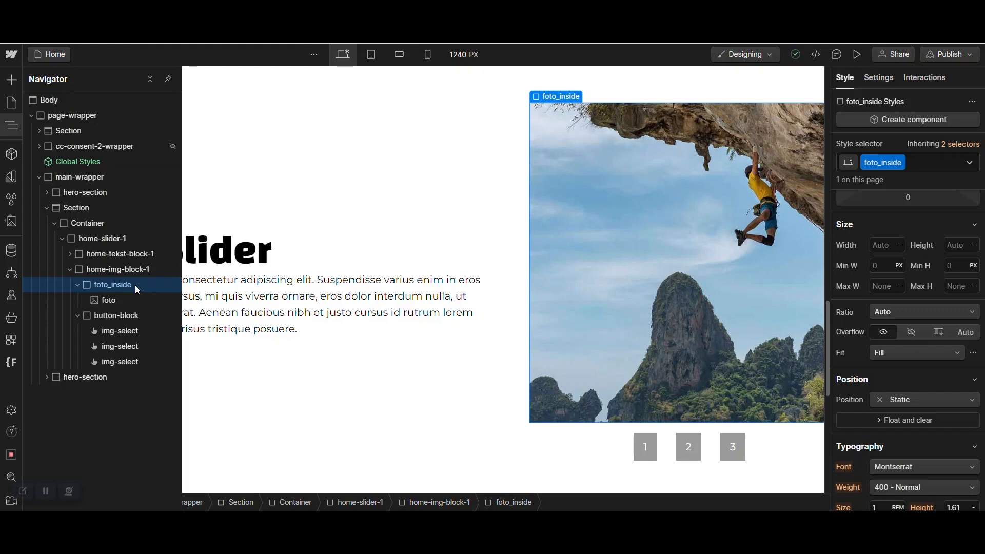
{"action": "mouse_move", "coordinate": [130, 288]}
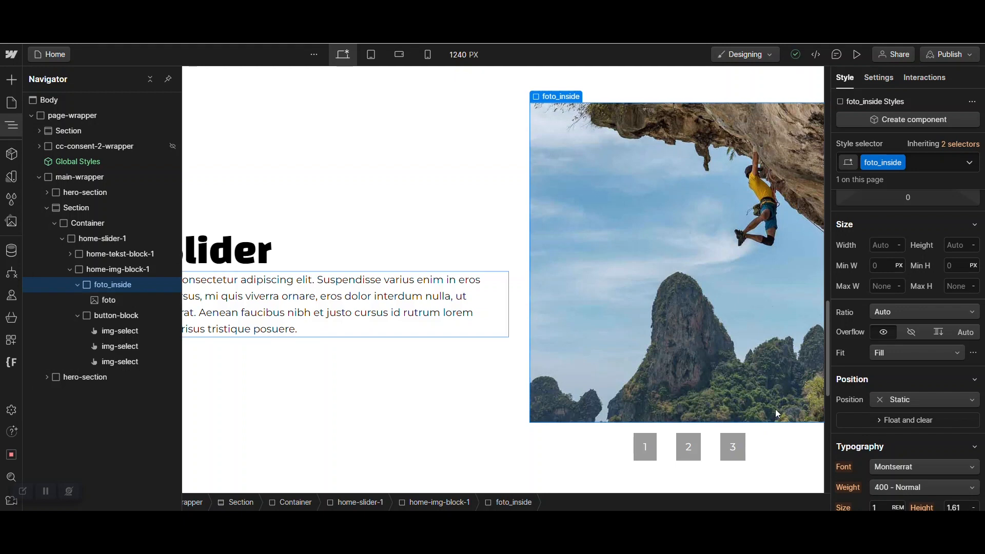
{"action": "scroll", "scroll_direction": "down", "scroll_amount": 3}
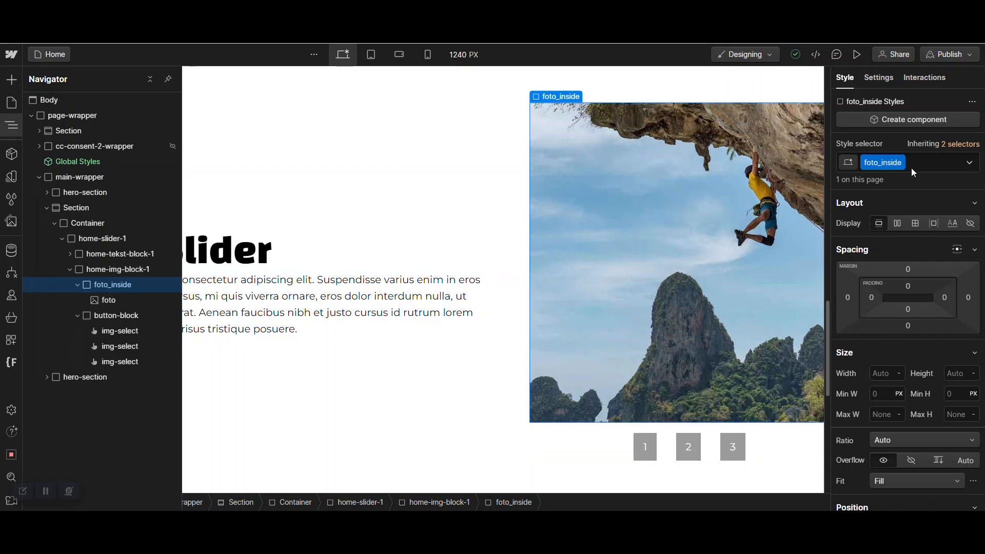
{"action": "left_click", "coordinate": [879, 77]}
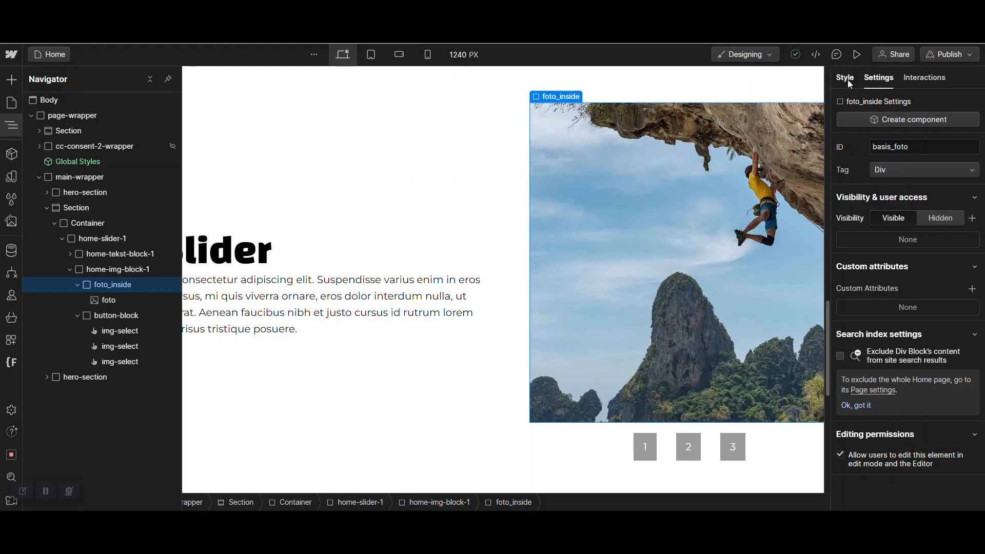
{"action": "left_click", "coordinate": [844, 77]}
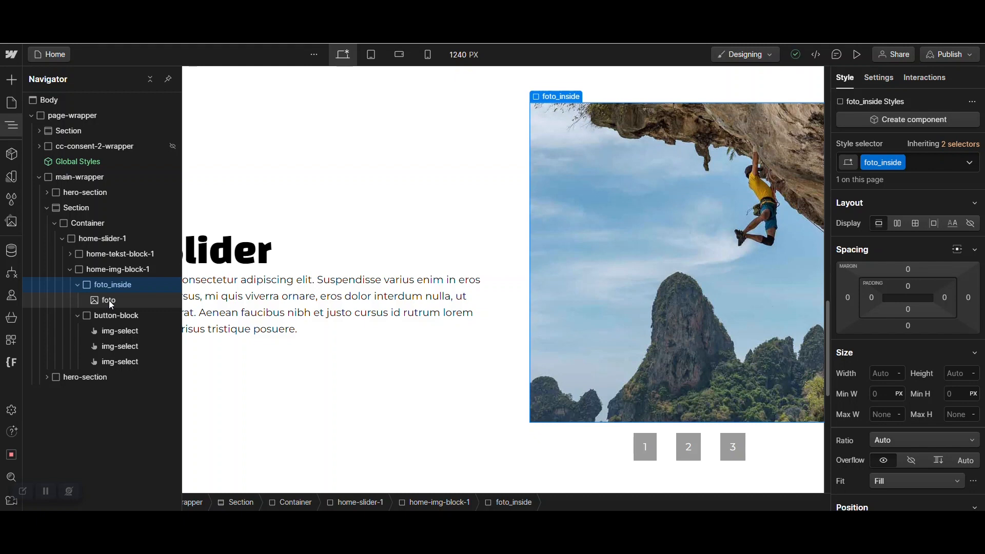
{"action": "left_click", "coordinate": [108, 299]}
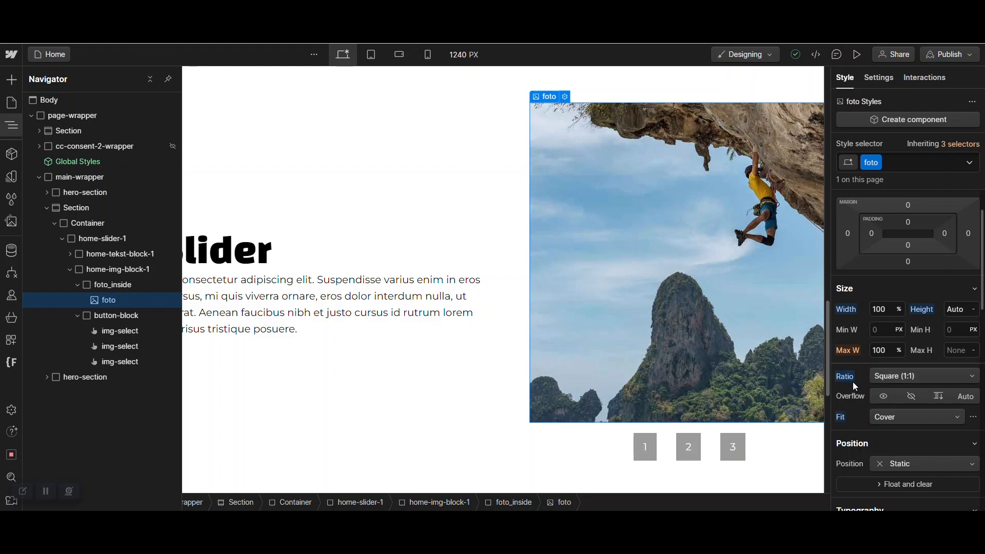
{"action": "mouse_move", "coordinate": [897, 425]}
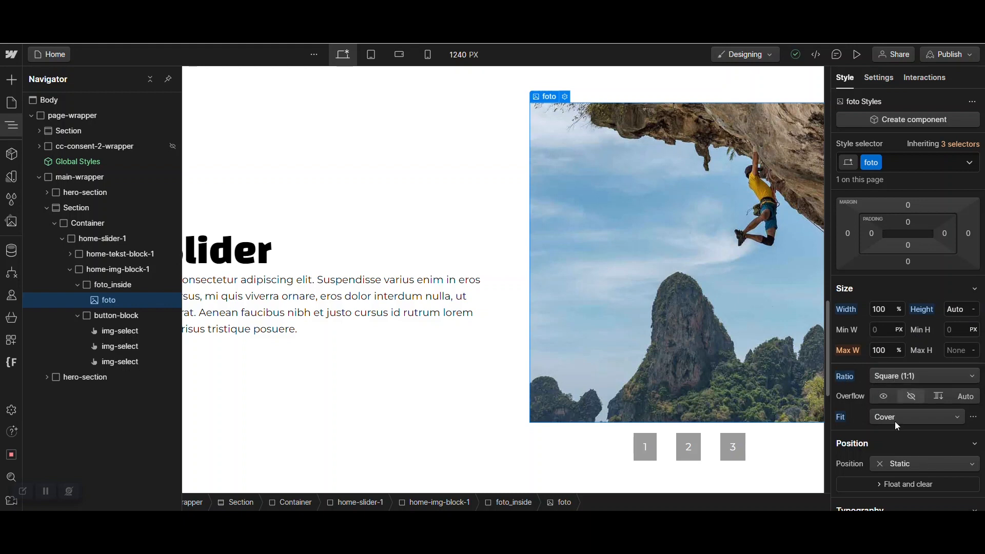
{"action": "mouse_move", "coordinate": [696, 380]}
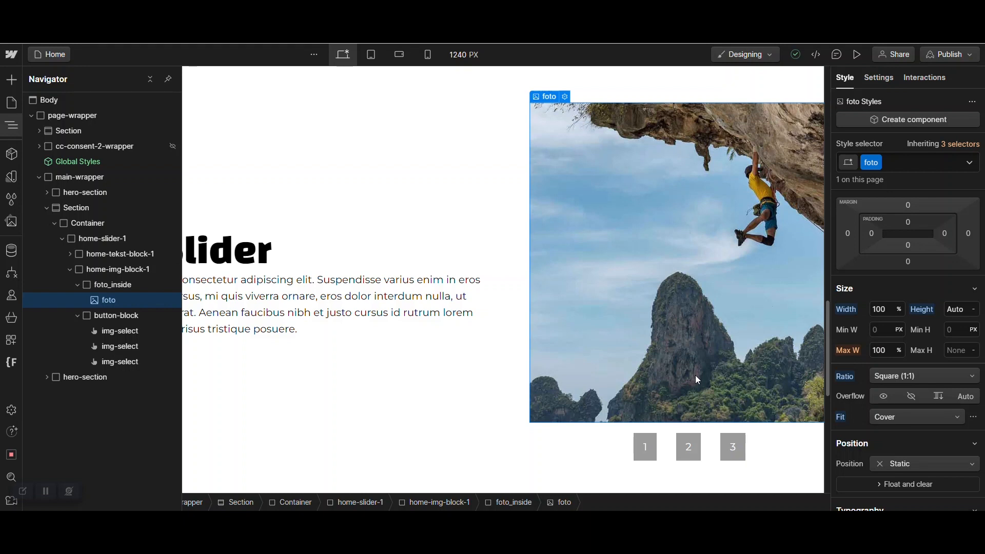
{"action": "mouse_move", "coordinate": [839, 395]}
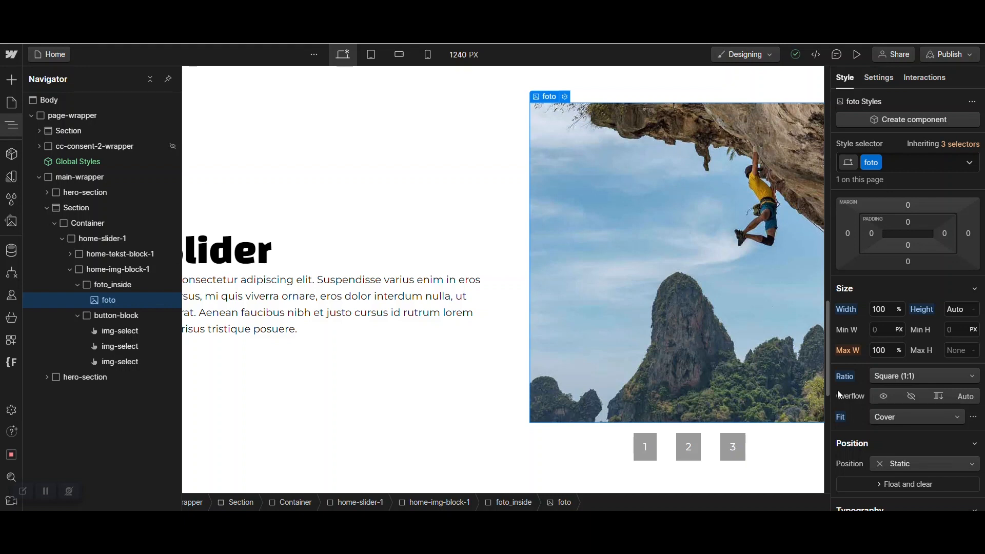
{"action": "mouse_move", "coordinate": [932, 383]}
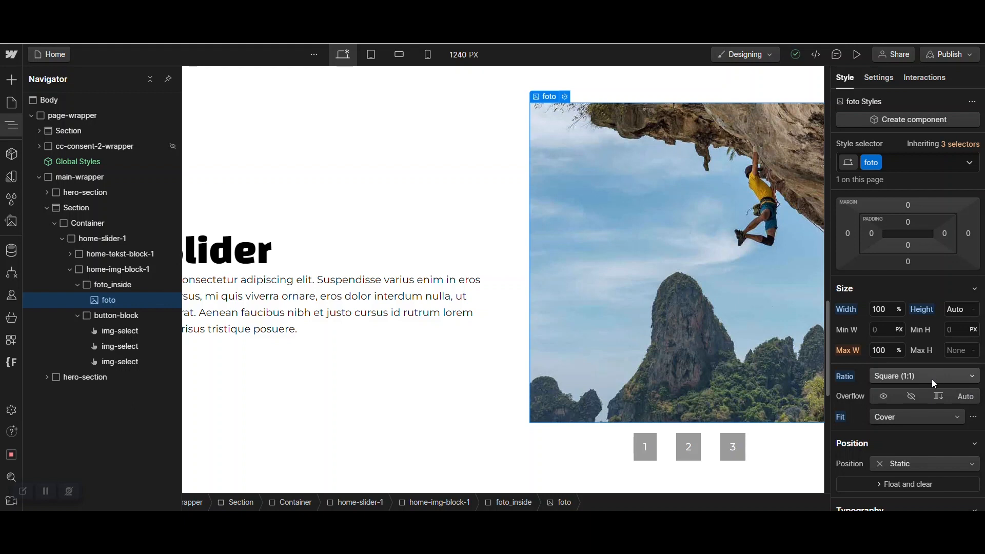
{"action": "mouse_move", "coordinate": [932, 378]}
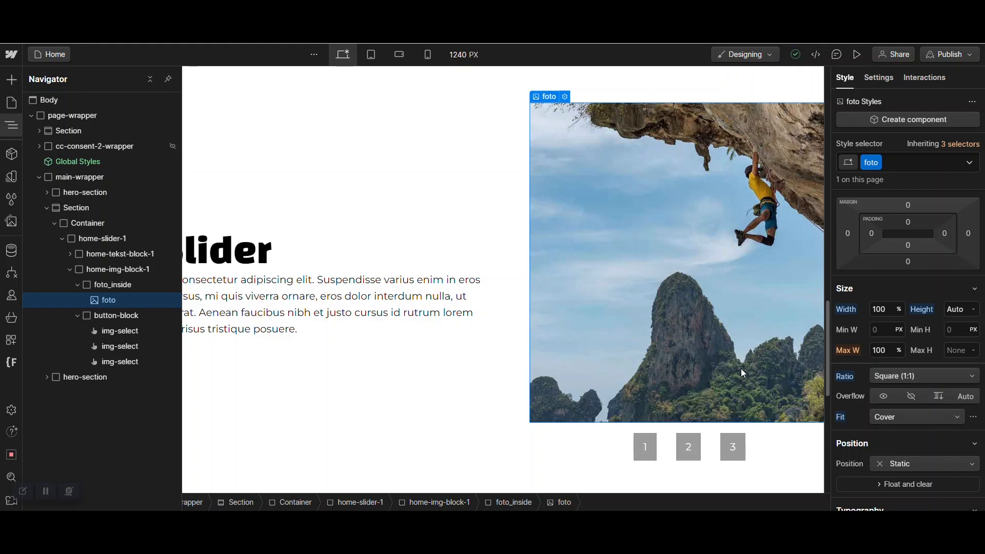
{"action": "mouse_move", "coordinate": [779, 376]}
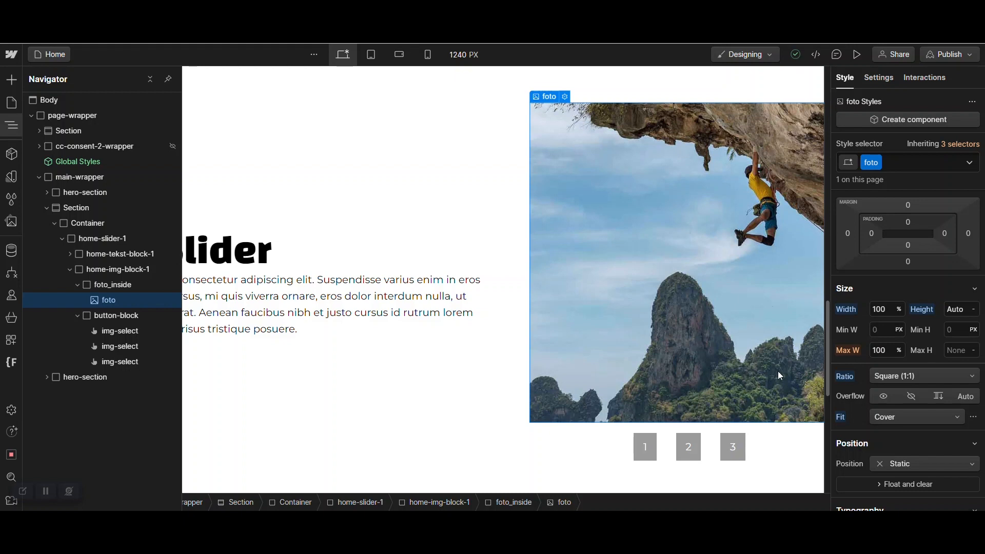
{"action": "mouse_move", "coordinate": [777, 374]}
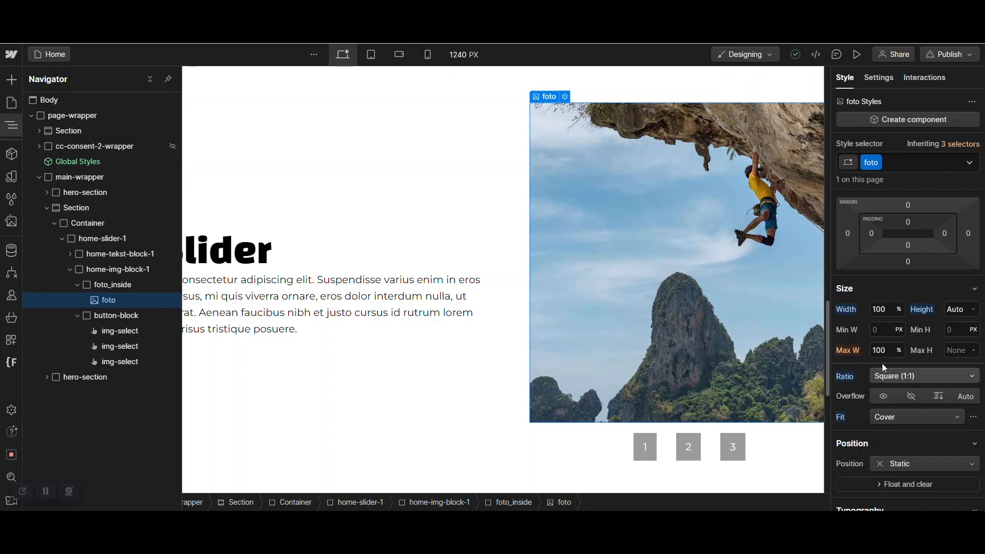
{"action": "mouse_move", "coordinate": [860, 378]}
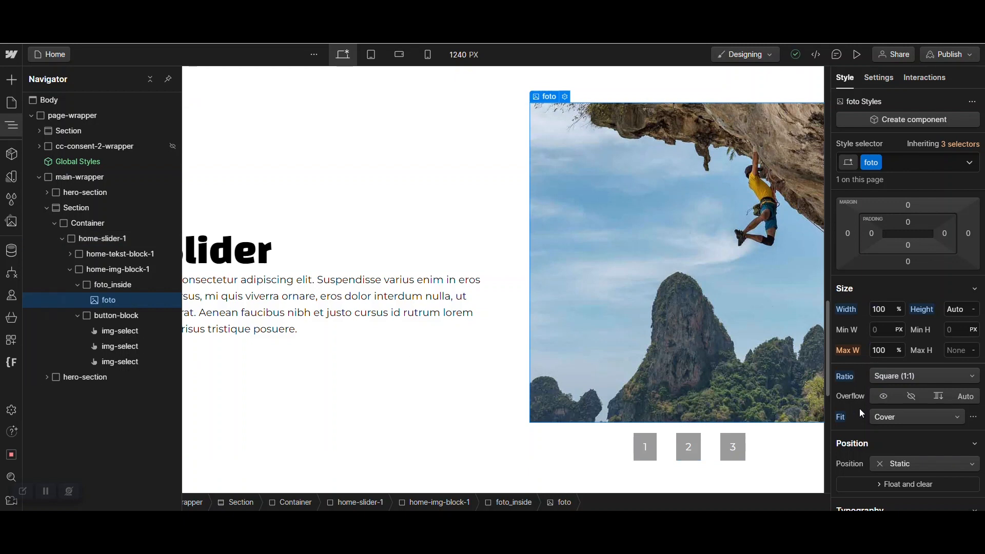
{"action": "mouse_move", "coordinate": [226, 321]}
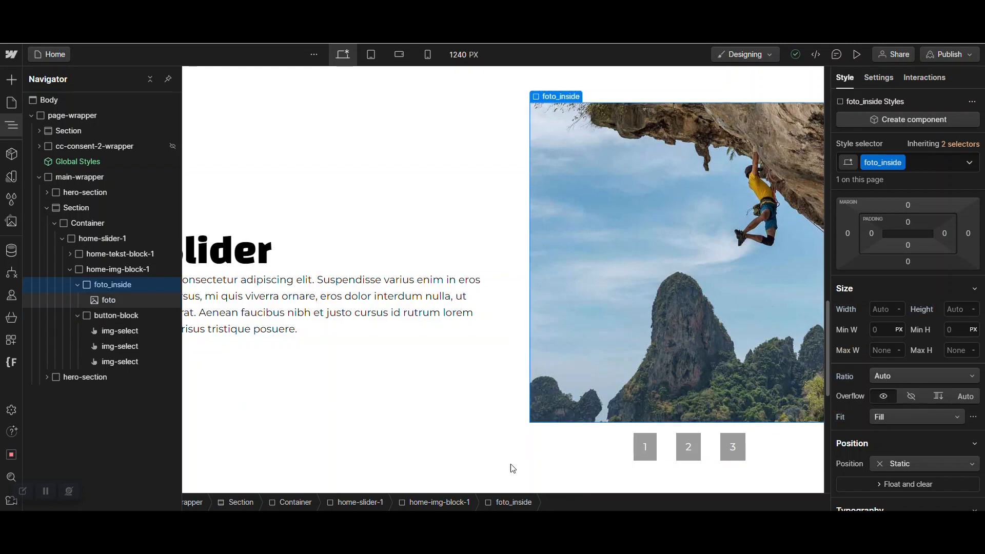
- Set foto_inside to Square 1:1 ratio with Cover fit and open the publish destinations
{"action": "left_click", "coordinate": [924, 375]}
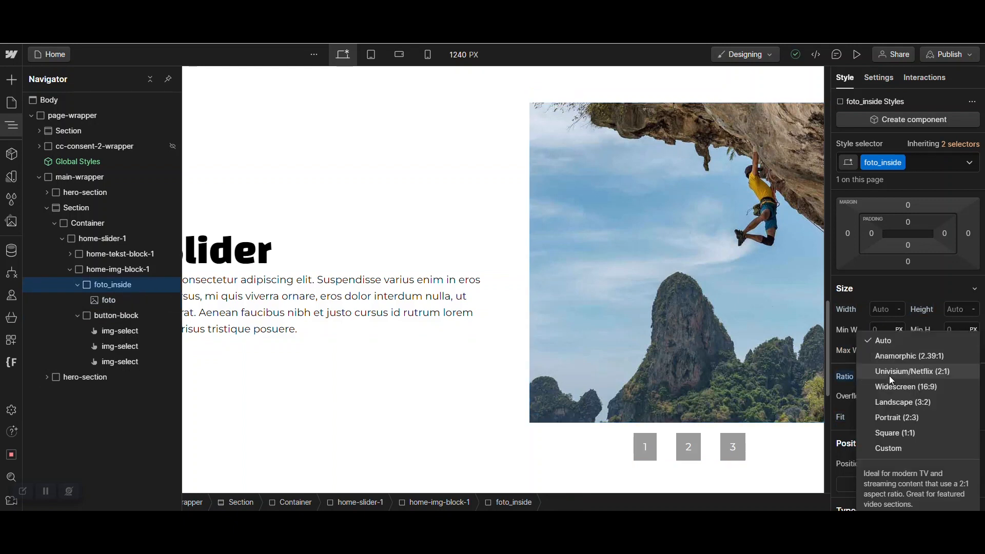
{"action": "mouse_move", "coordinate": [894, 442]}
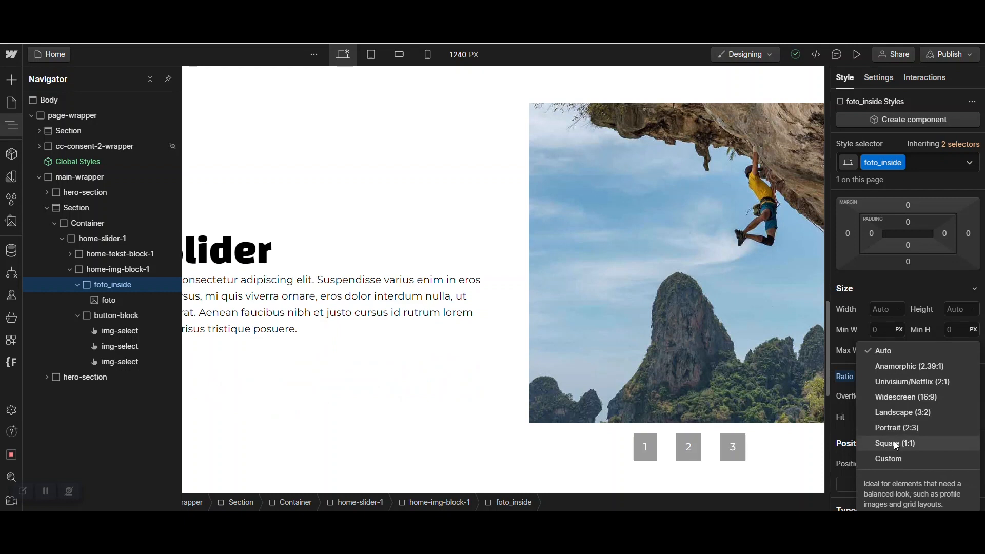
{"action": "left_click", "coordinate": [894, 442]}
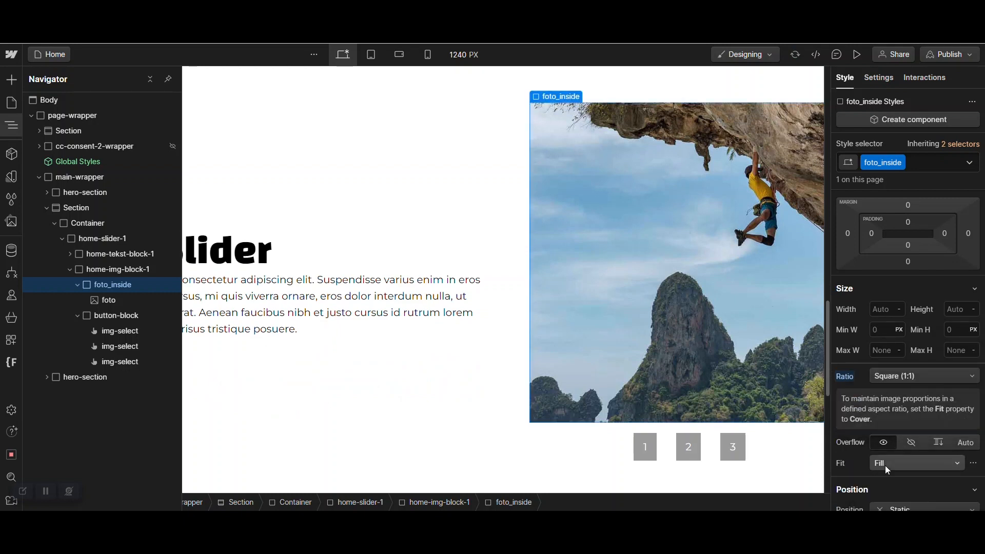
{"action": "mouse_move", "coordinate": [874, 472]}
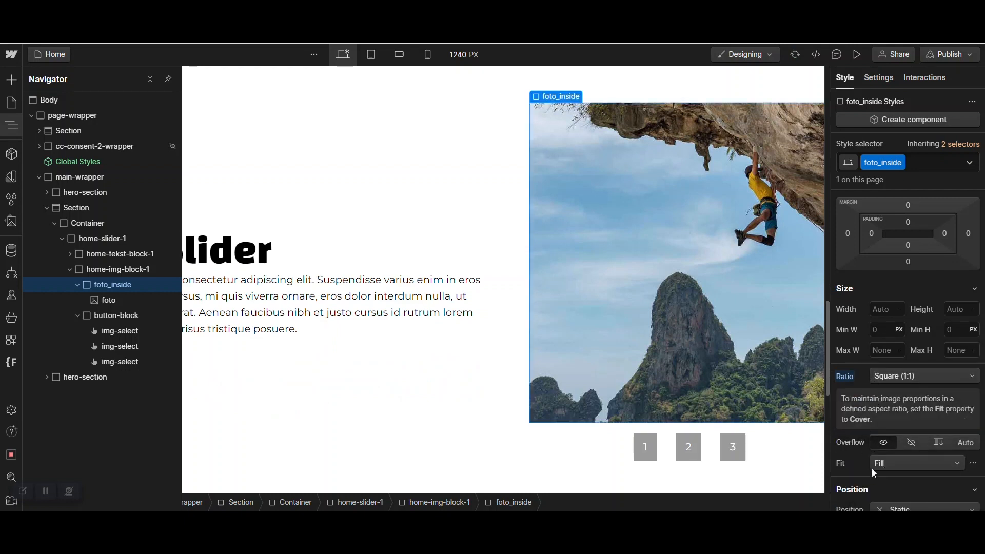
{"action": "left_click", "coordinate": [916, 463]}
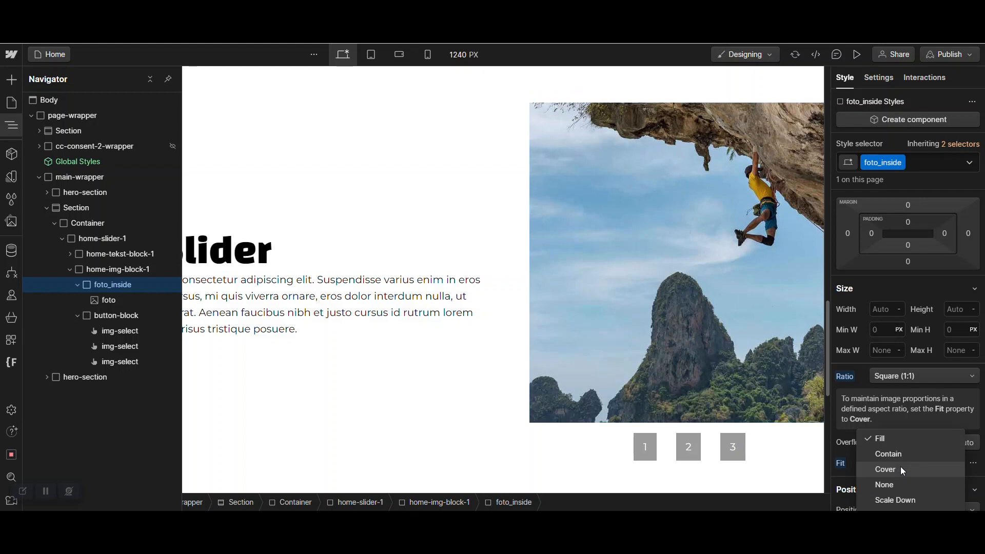
{"action": "left_click", "coordinate": [885, 470]}
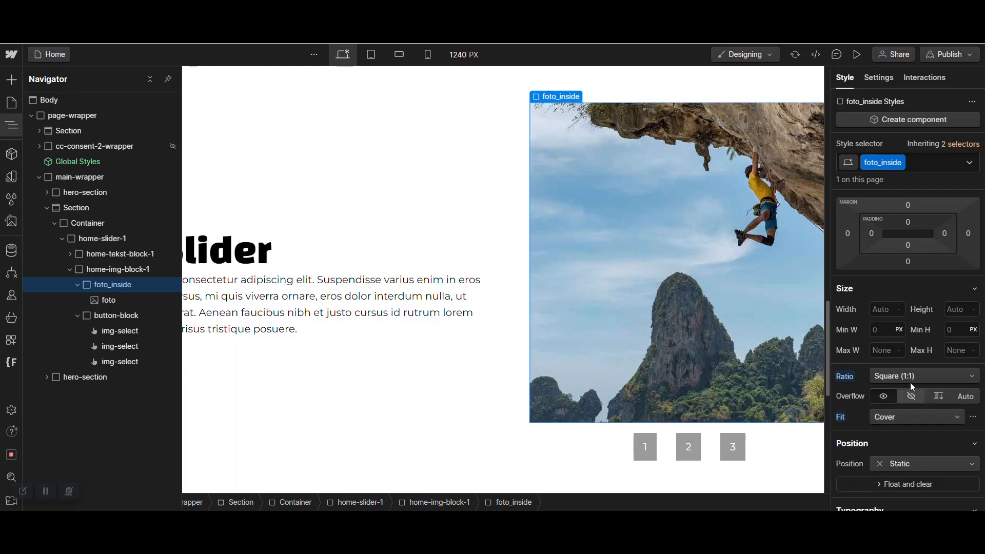
{"action": "left_click", "coordinate": [949, 54]}
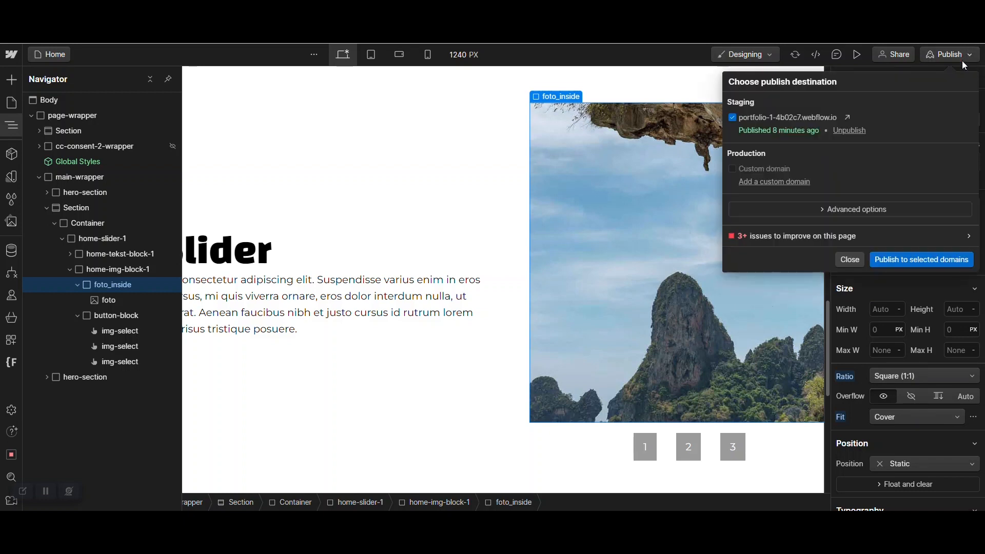
- Publish the site to the selected staging domain
{"action": "left_click", "coordinate": [921, 260]}
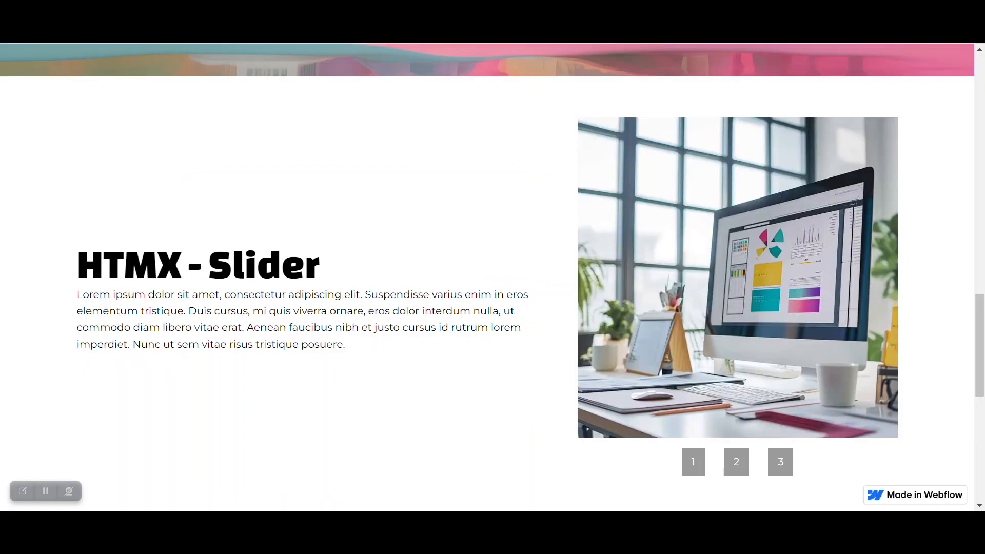
- Test slider buttons 1, 2 and 3 on the live site, then return to the Designer
{"action": "left_click", "coordinate": [735, 461]}
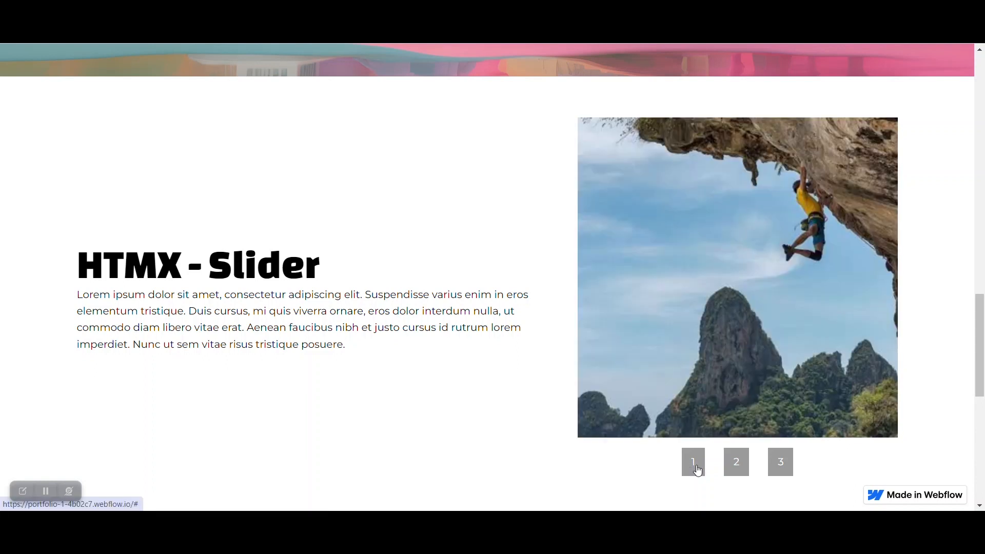
{"action": "left_click", "coordinate": [781, 462]}
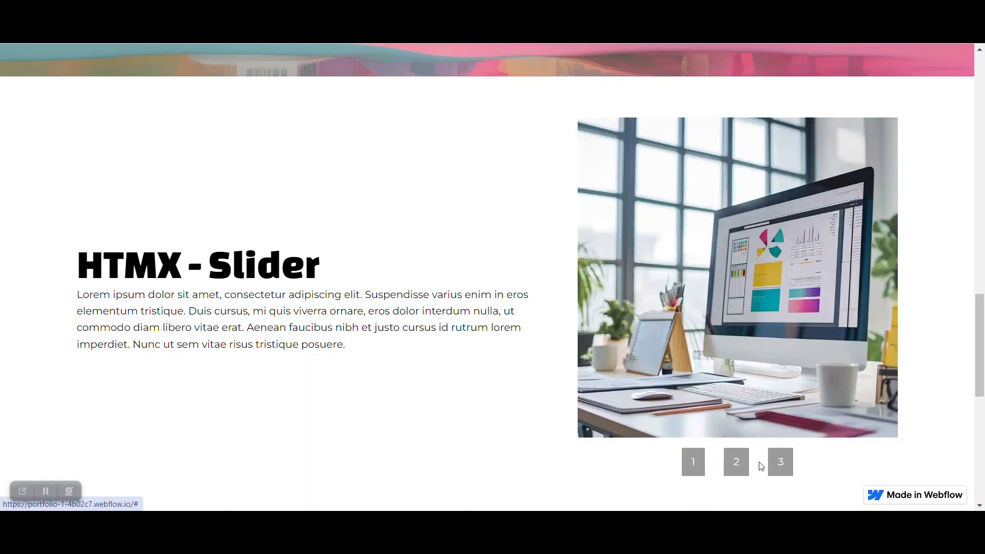
{"action": "left_click", "coordinate": [693, 461]}
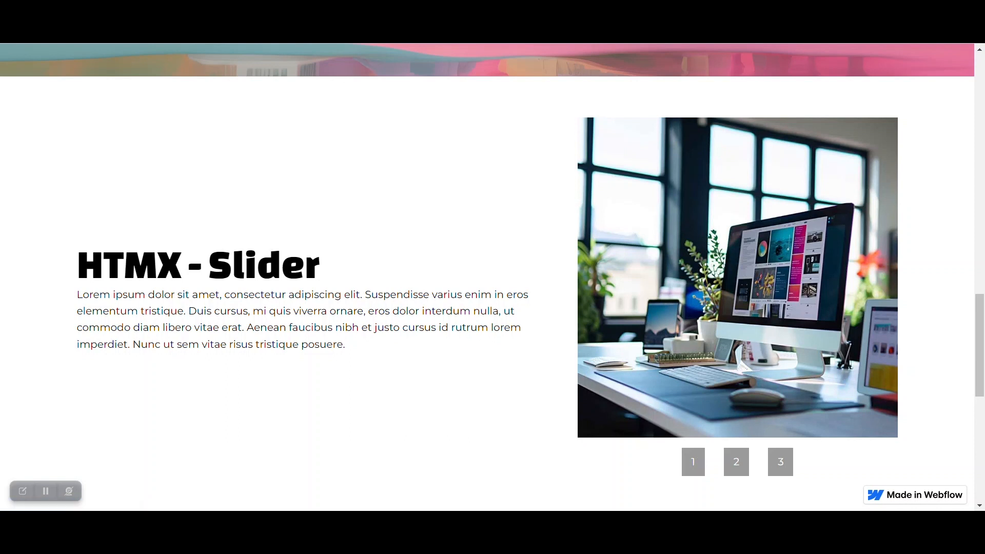
{"action": "left_click", "coordinate": [949, 54]}
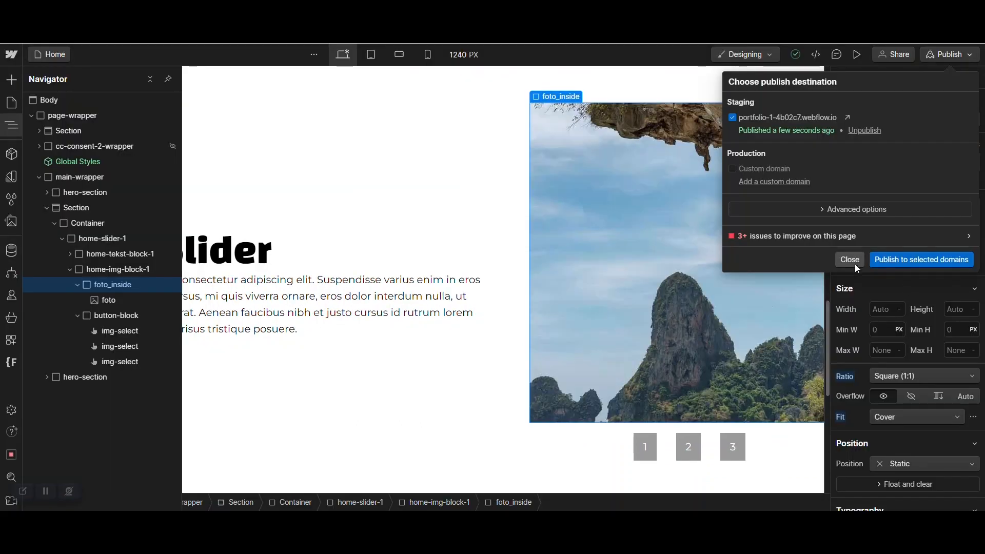
- Close the Choose publish destination panel
{"action": "left_click", "coordinate": [849, 260]}
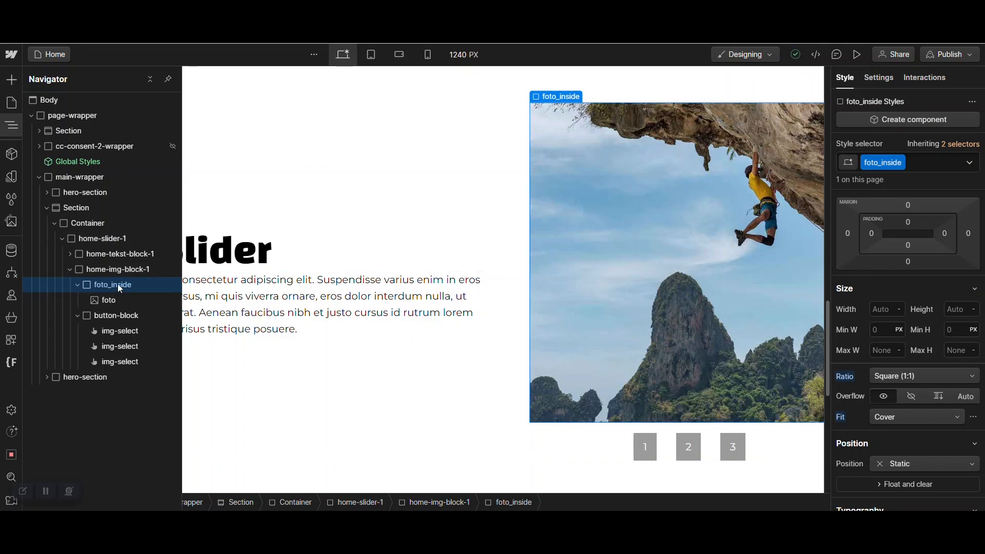
{"action": "mouse_move", "coordinate": [115, 289]}
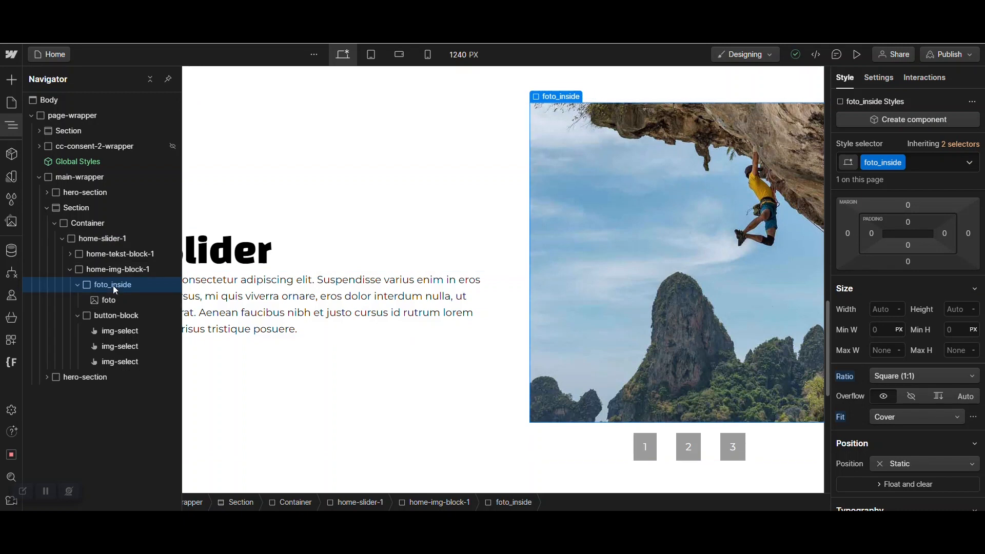
{"action": "mouse_move", "coordinate": [121, 294]}
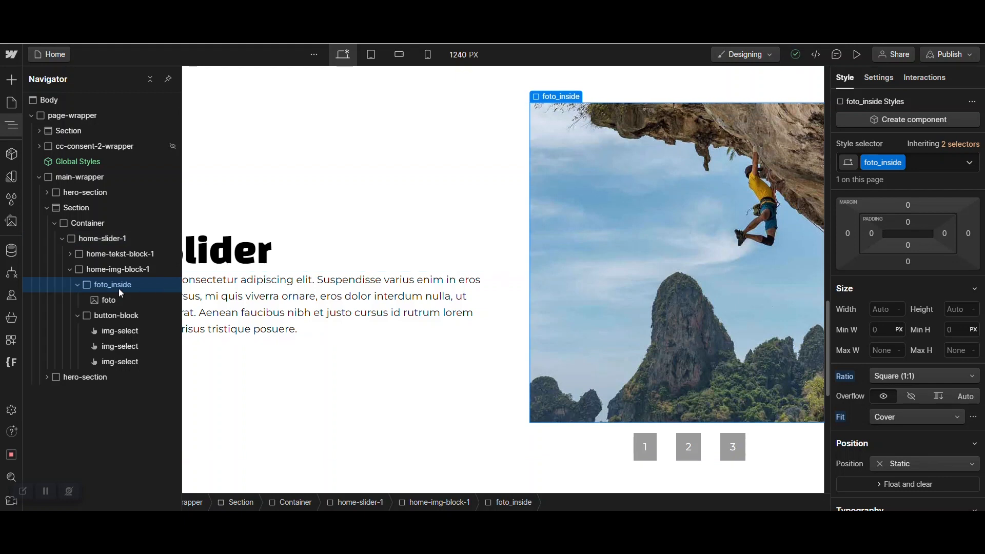